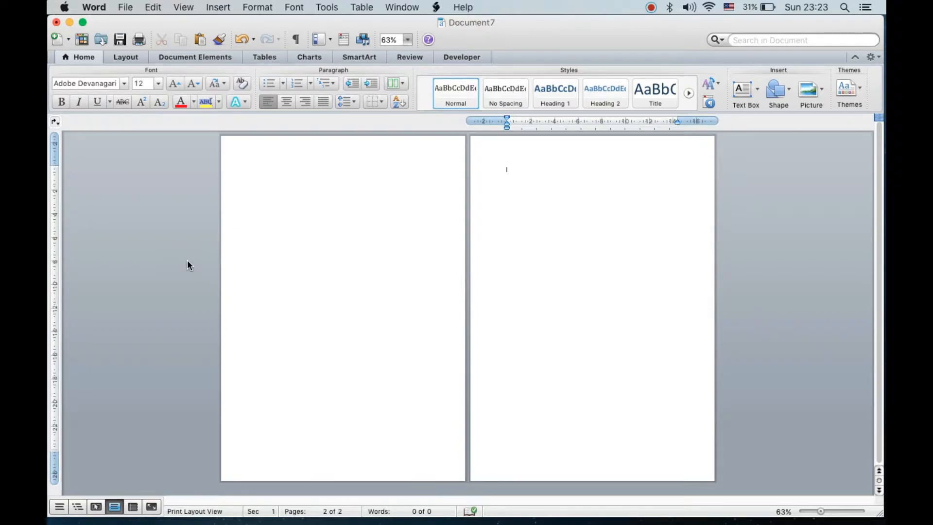
pyautogui.moveTo(505, 393)
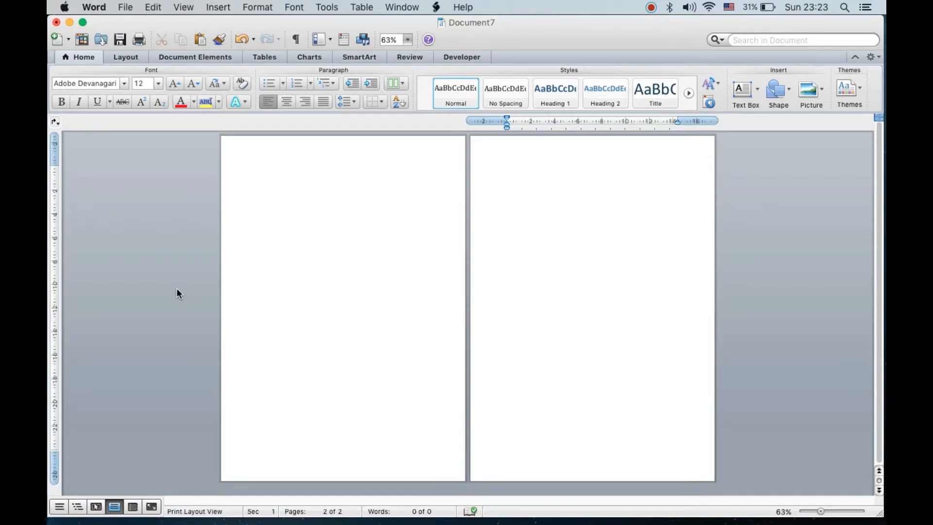
# - Place the insertion point on page two and show the Insert menu's options
pyautogui.click(507, 169)
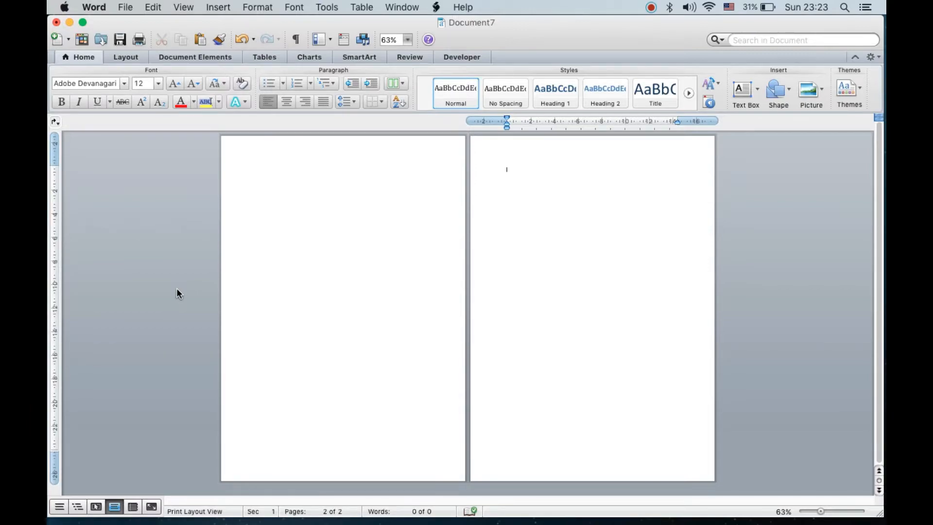
pyautogui.moveTo(243, 213)
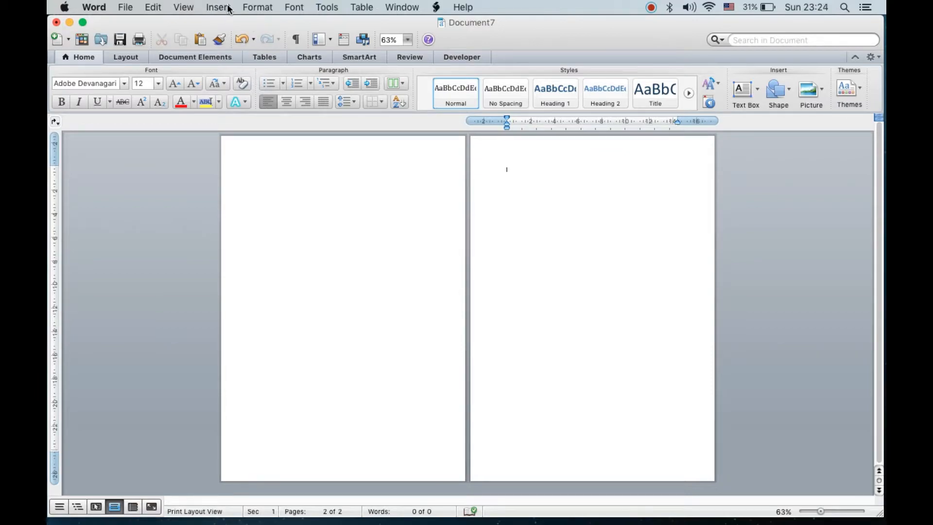
pyautogui.click(217, 8)
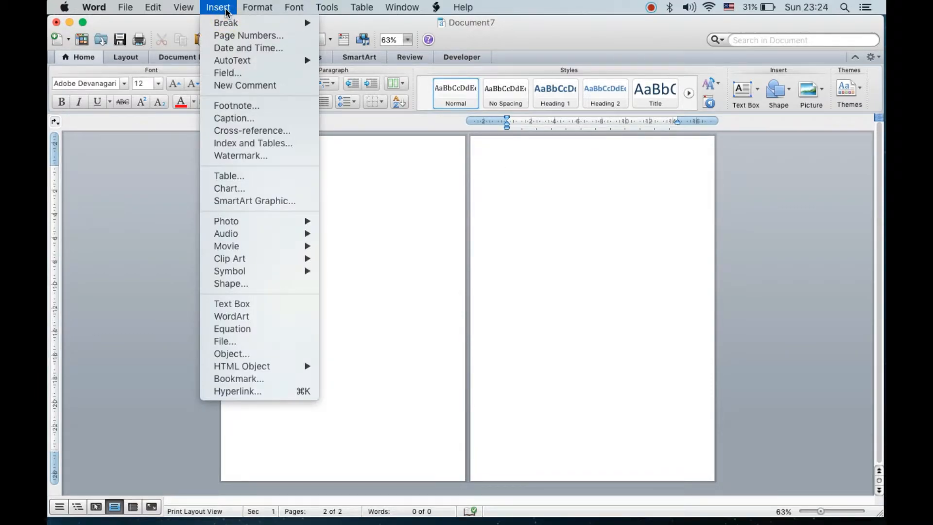
pyautogui.moveTo(248, 34)
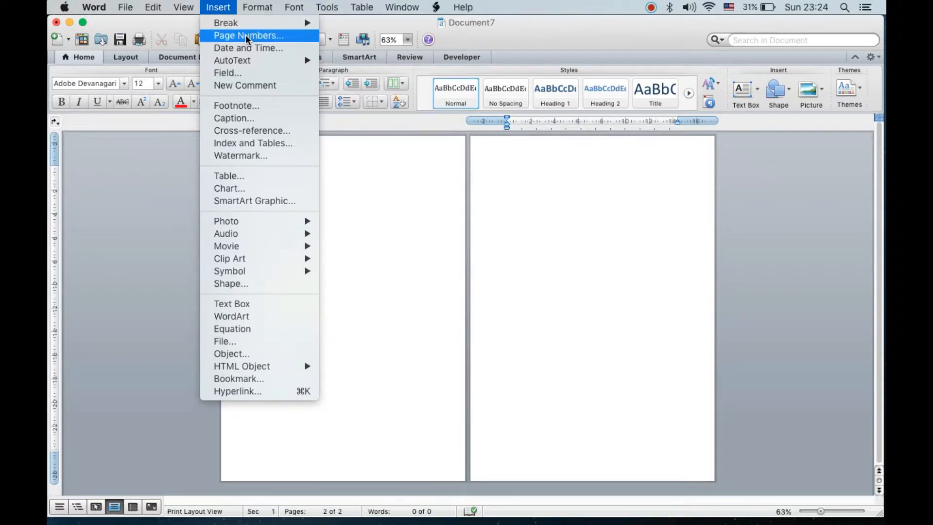
# - Set Page Numbers to Bottom of page (Footer), Right alignment, with a number on the first page
pyautogui.click(248, 35)
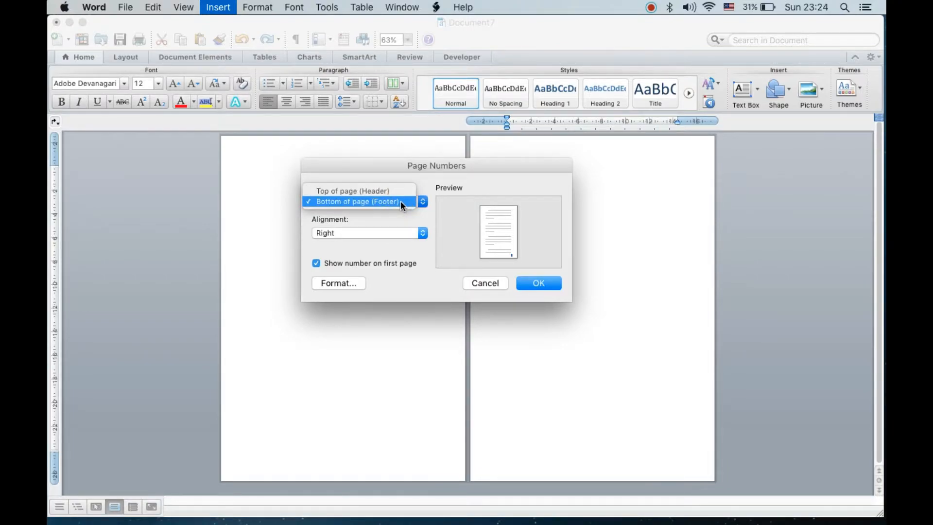
pyautogui.click(356, 202)
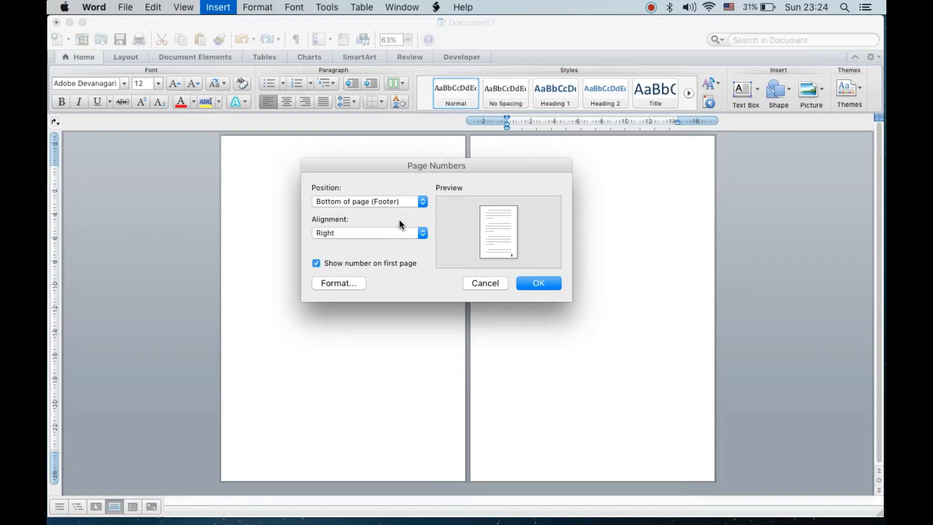
pyautogui.moveTo(399, 239)
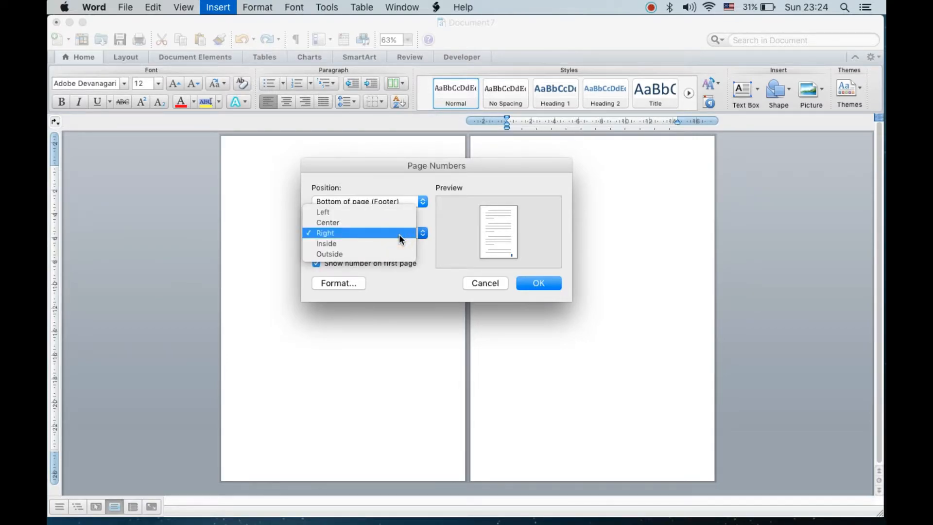
pyautogui.moveTo(374, 235)
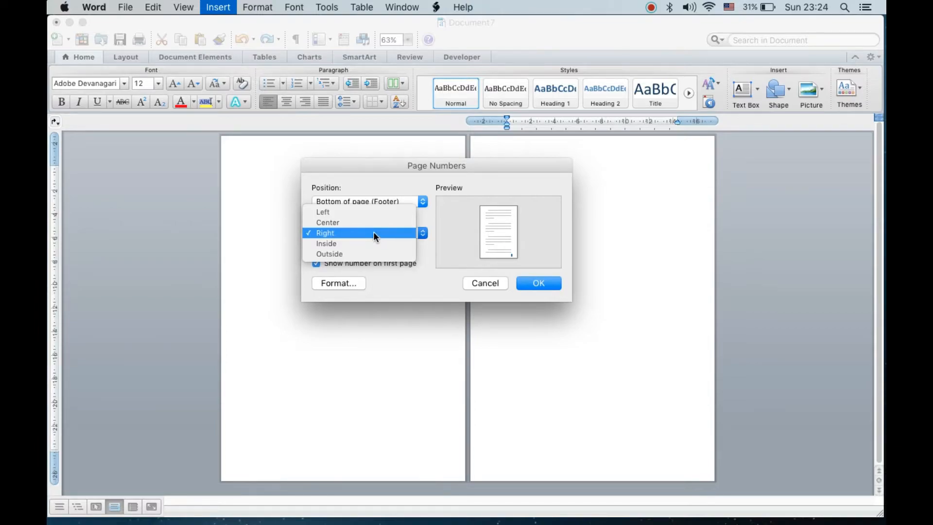
pyautogui.click(325, 233)
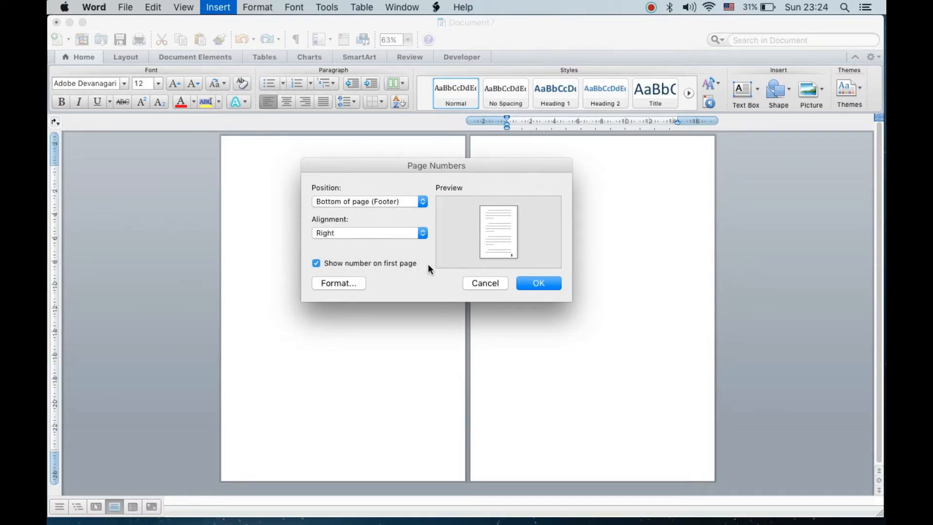
pyautogui.moveTo(336, 239)
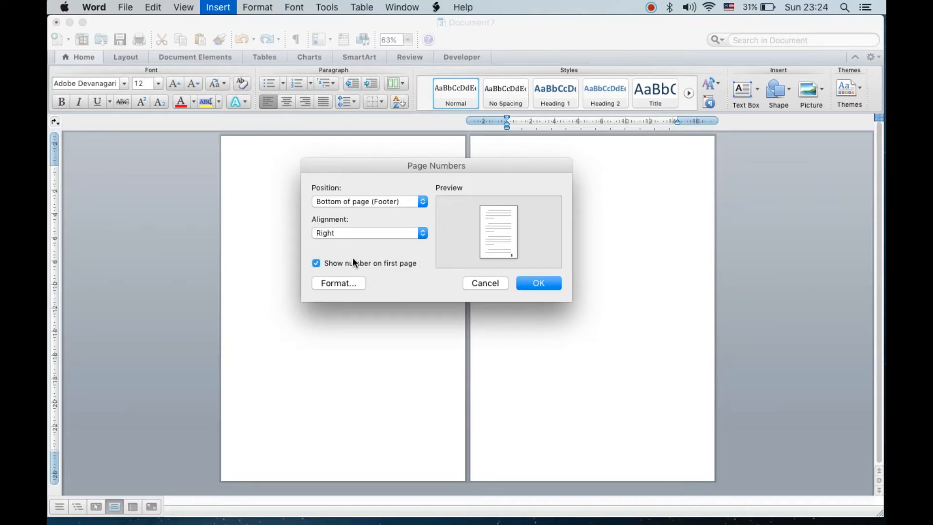
pyautogui.click(316, 263)
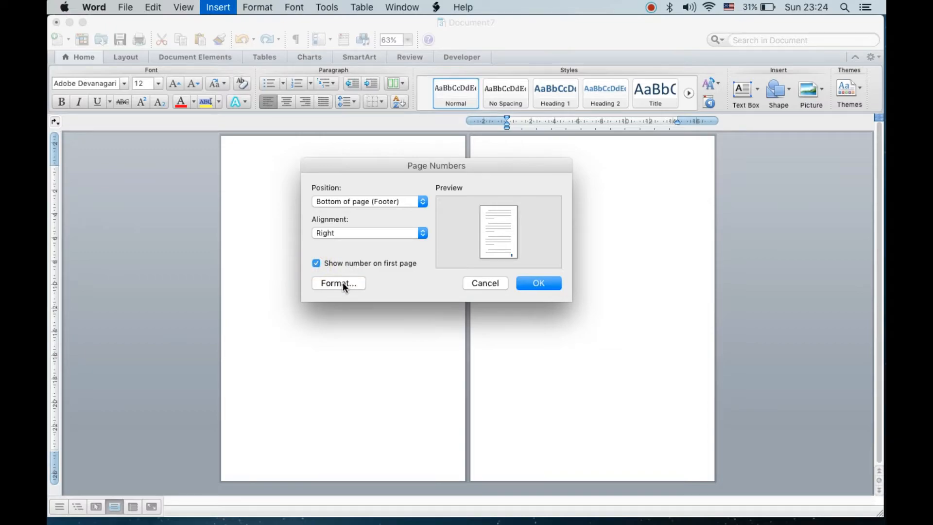
pyautogui.click(338, 283)
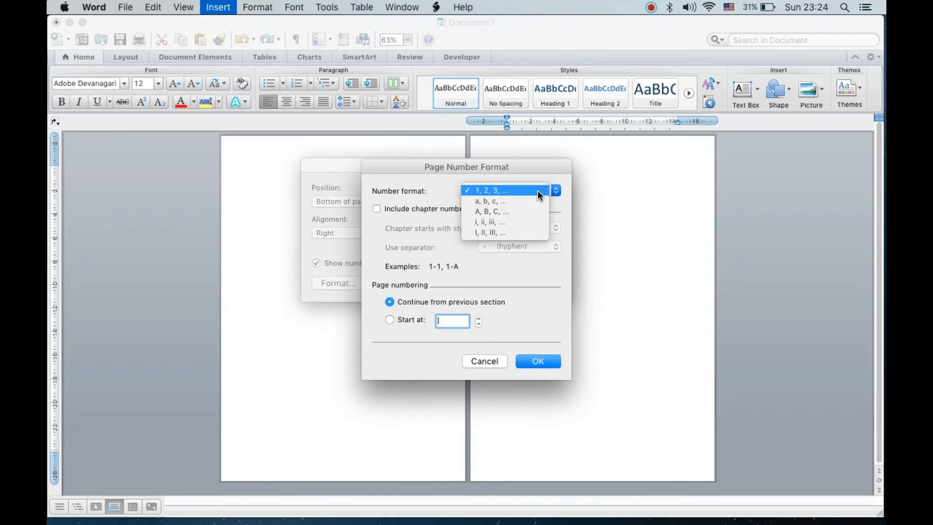
pyautogui.moveTo(491, 212)
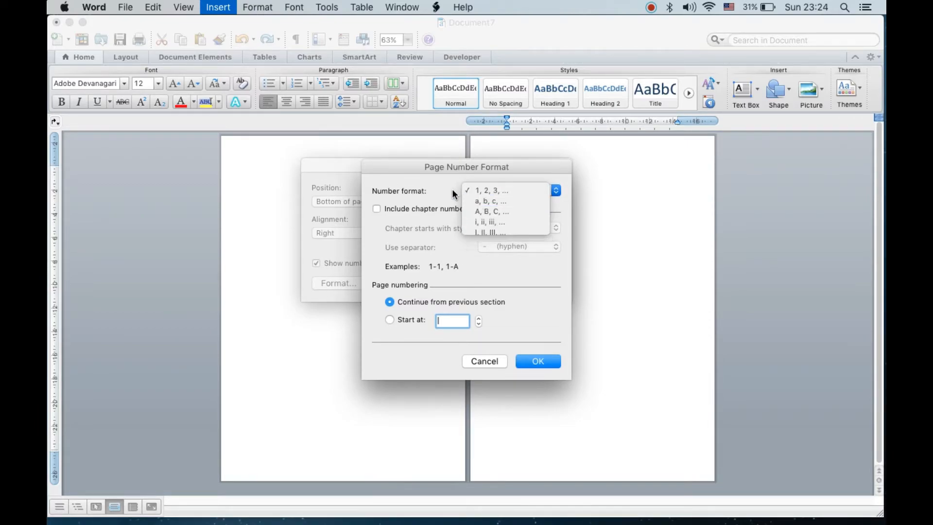
pyautogui.click(490, 190)
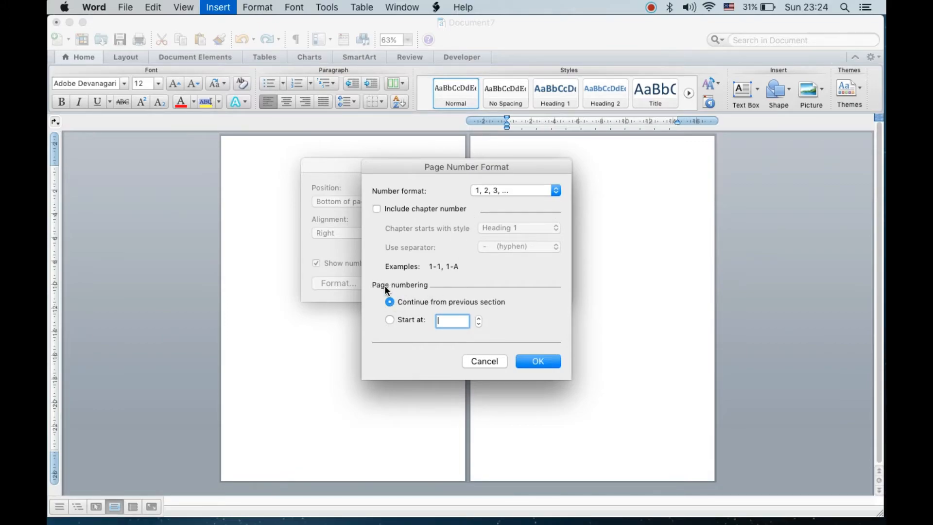
pyautogui.moveTo(439, 296)
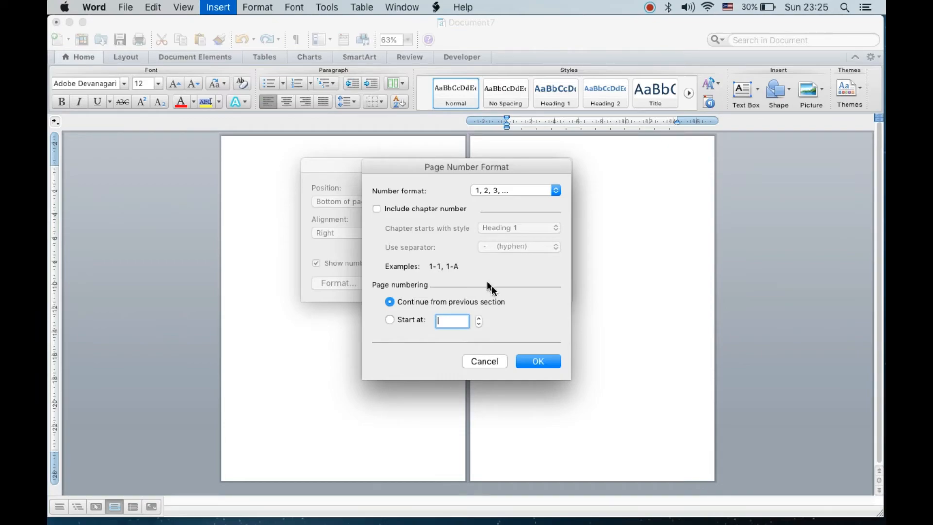
pyautogui.click(537, 361)
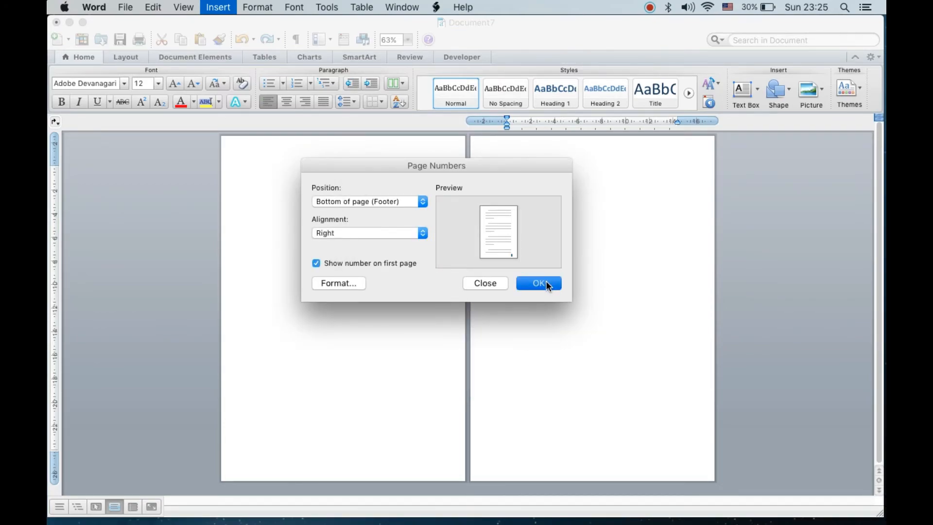
# - Insert the page numbers and zoom in to confirm the 1 at the footer's bottom right
pyautogui.click(537, 282)
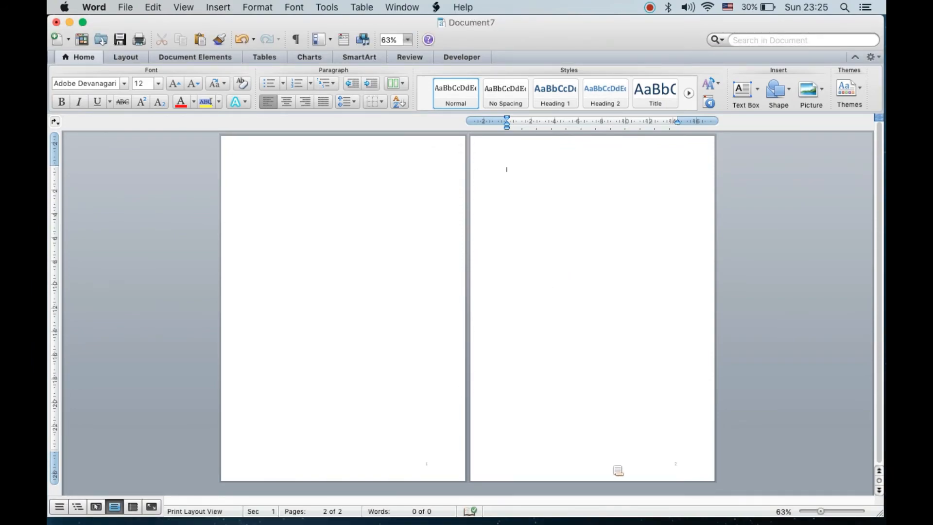
pyautogui.moveTo(821, 510); pyautogui.dragTo(833, 510)
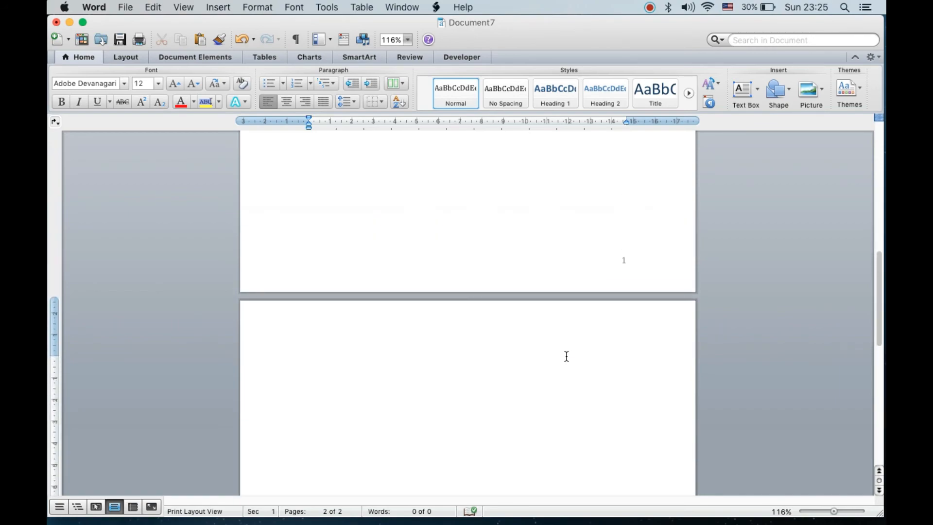
pyautogui.click(308, 363)
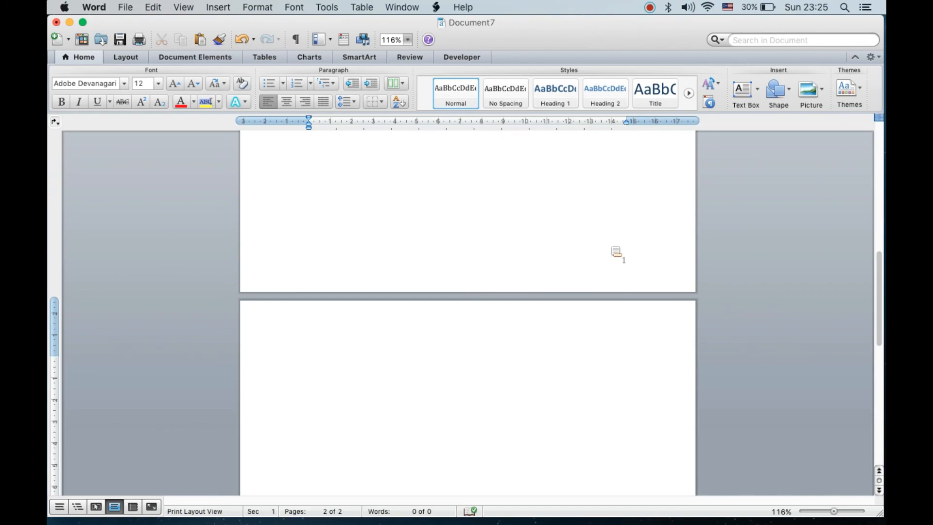
pyautogui.click(308, 363)
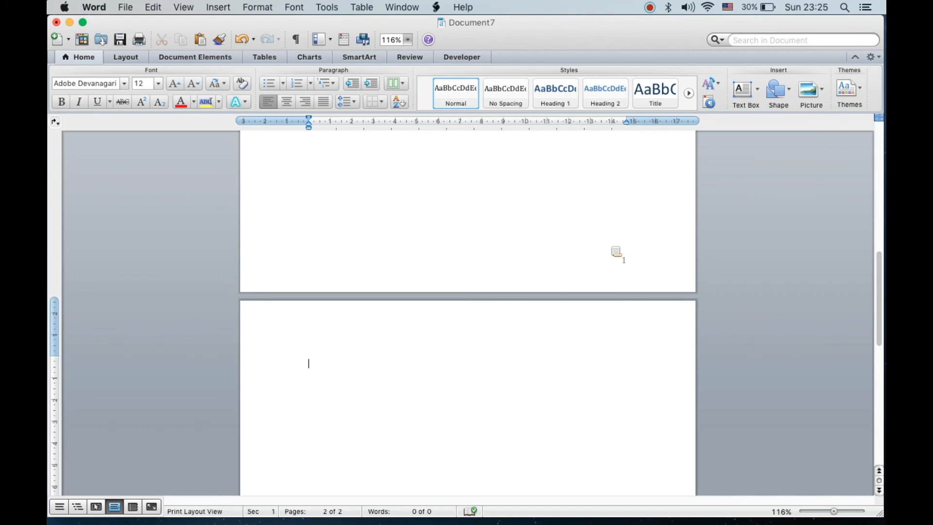